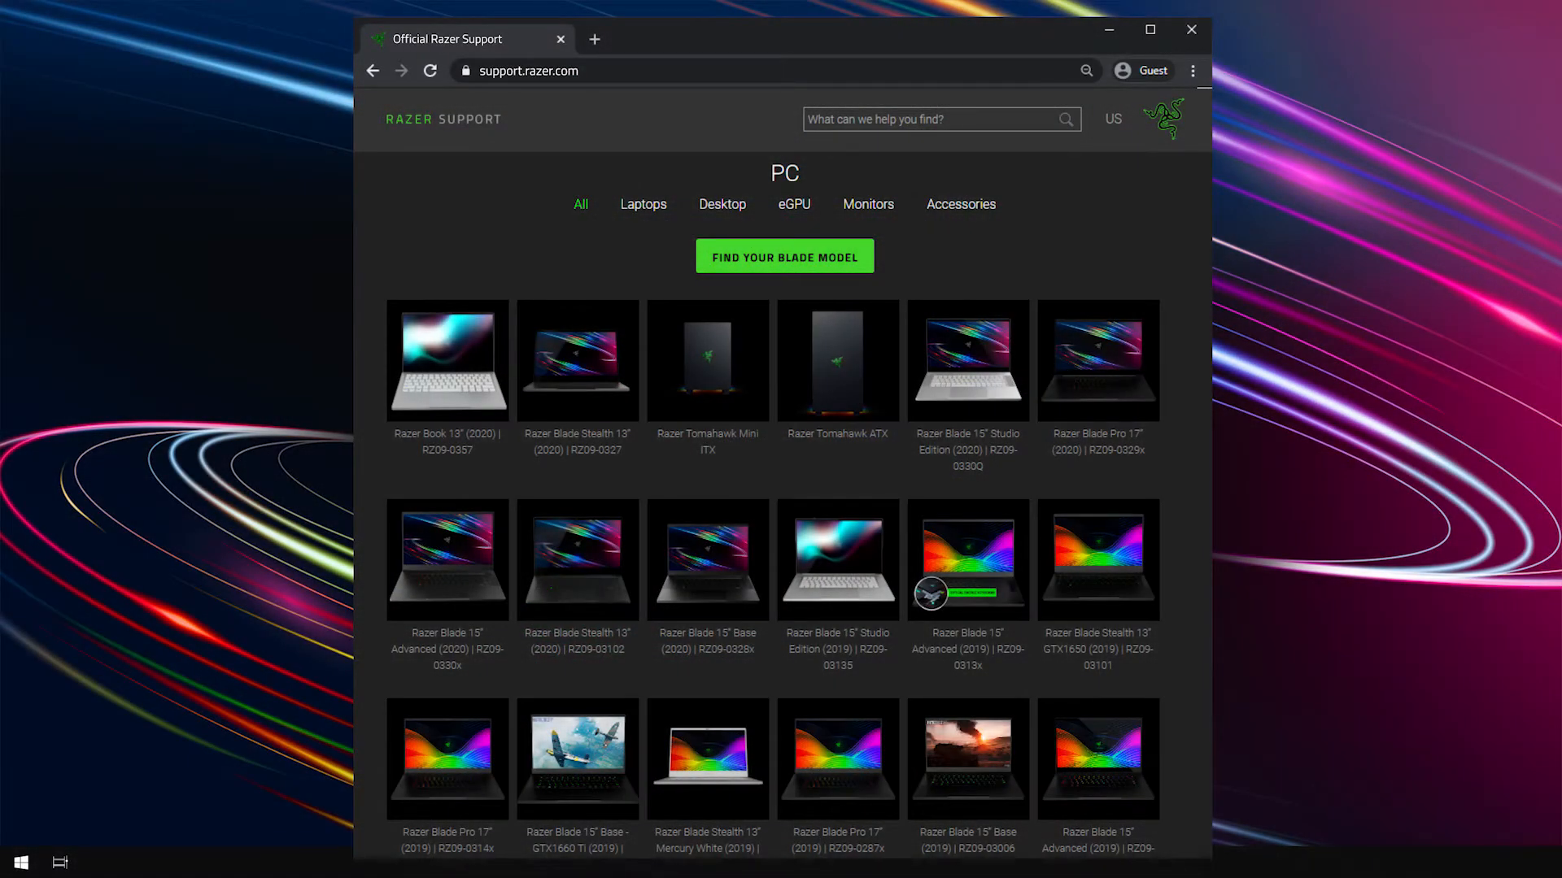
mouse_move(457, 587)
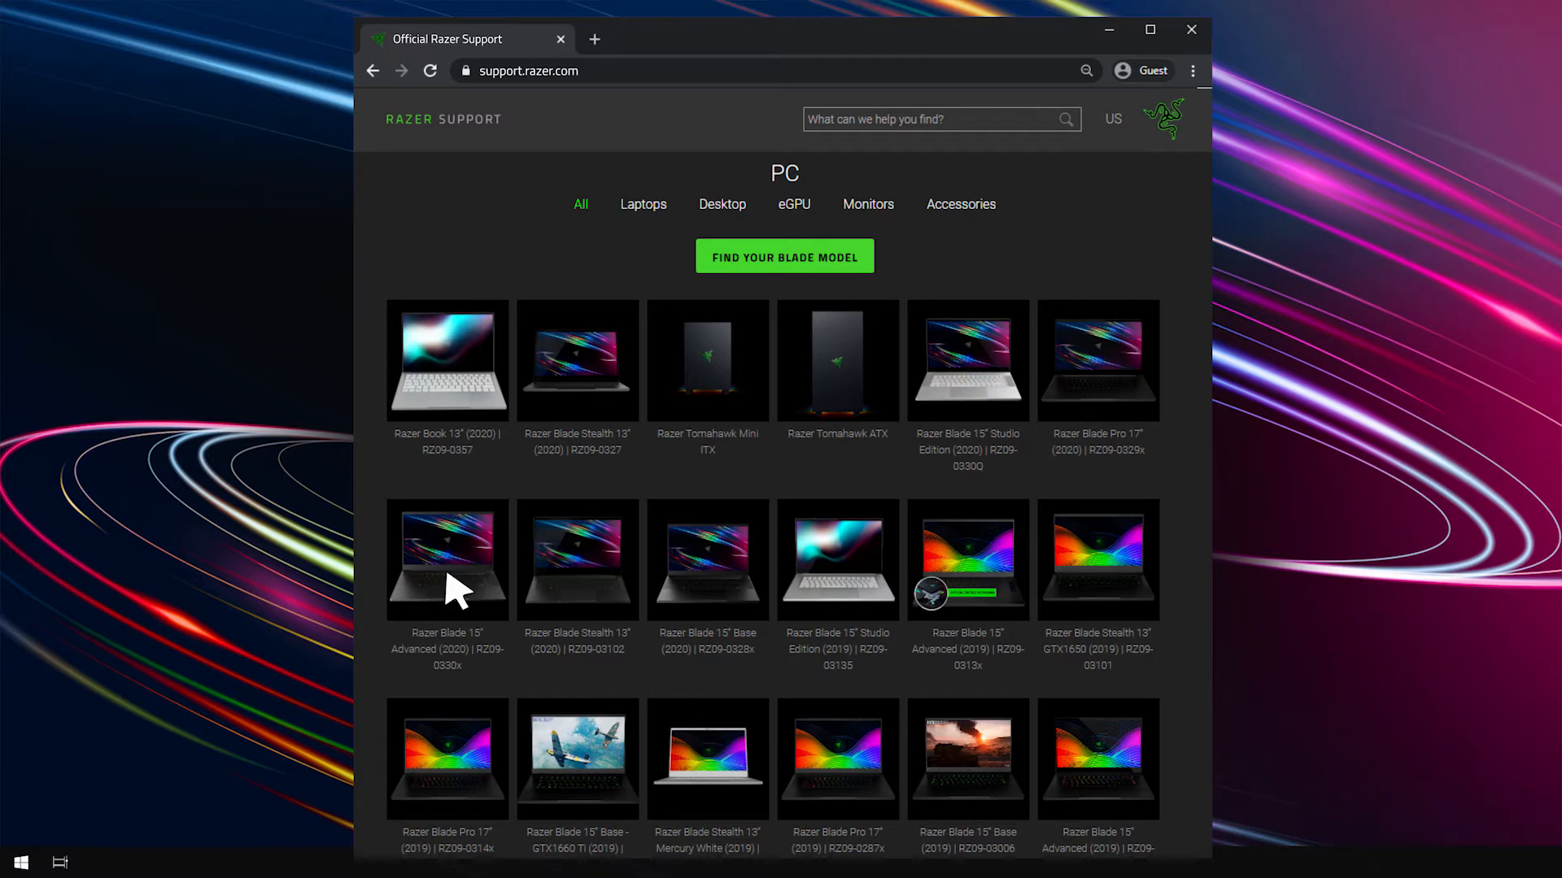
- Open the Razer Blade 15" Advanced (2020) support page from the PC catalog
left_click(446, 559)
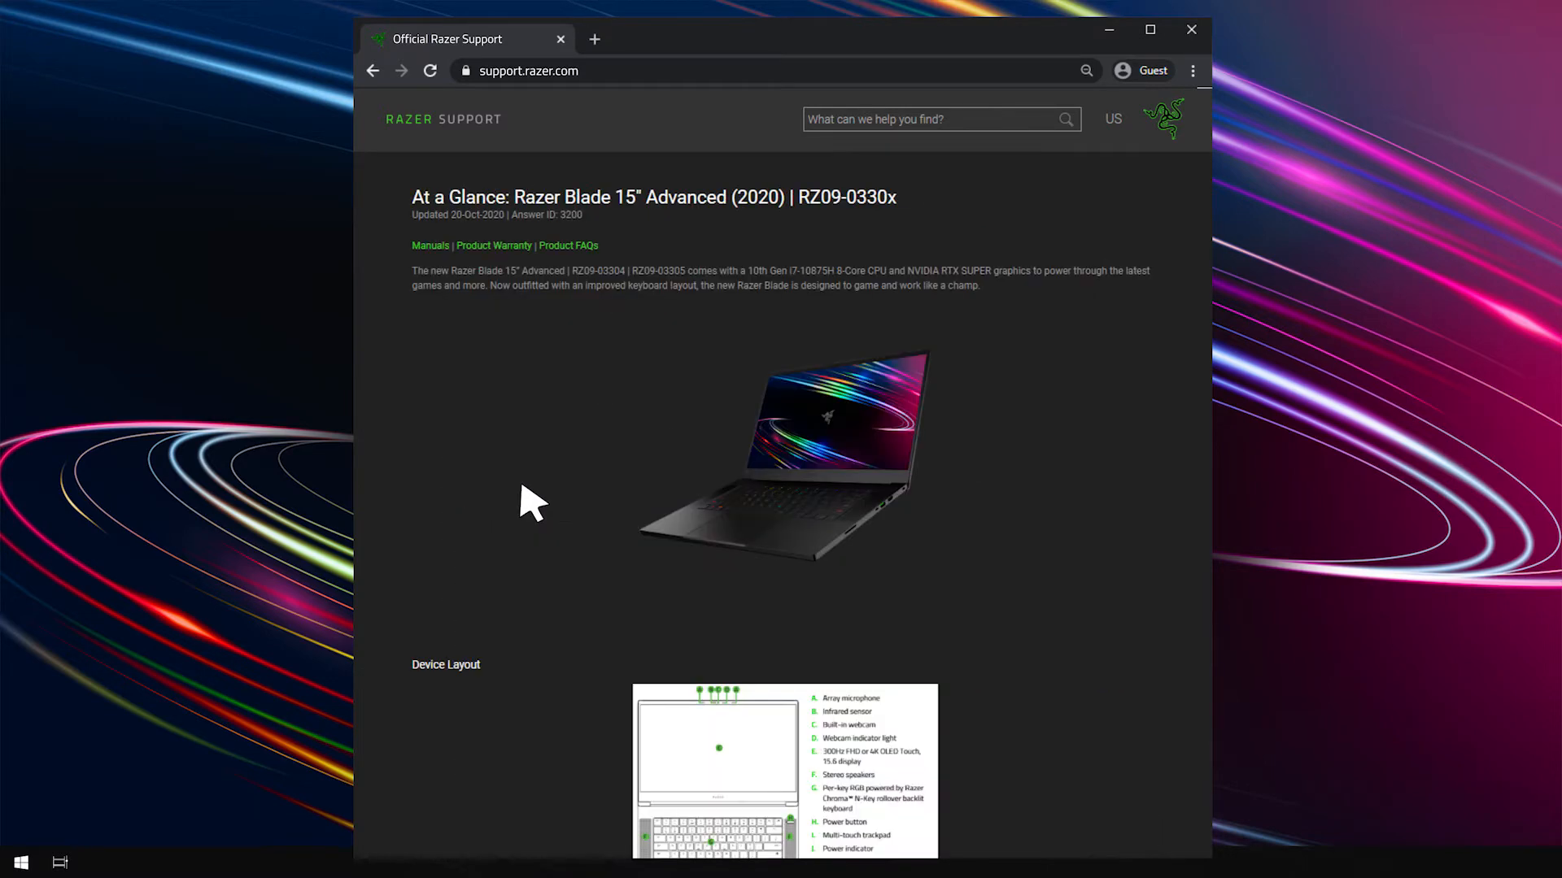
scroll("down", 3)
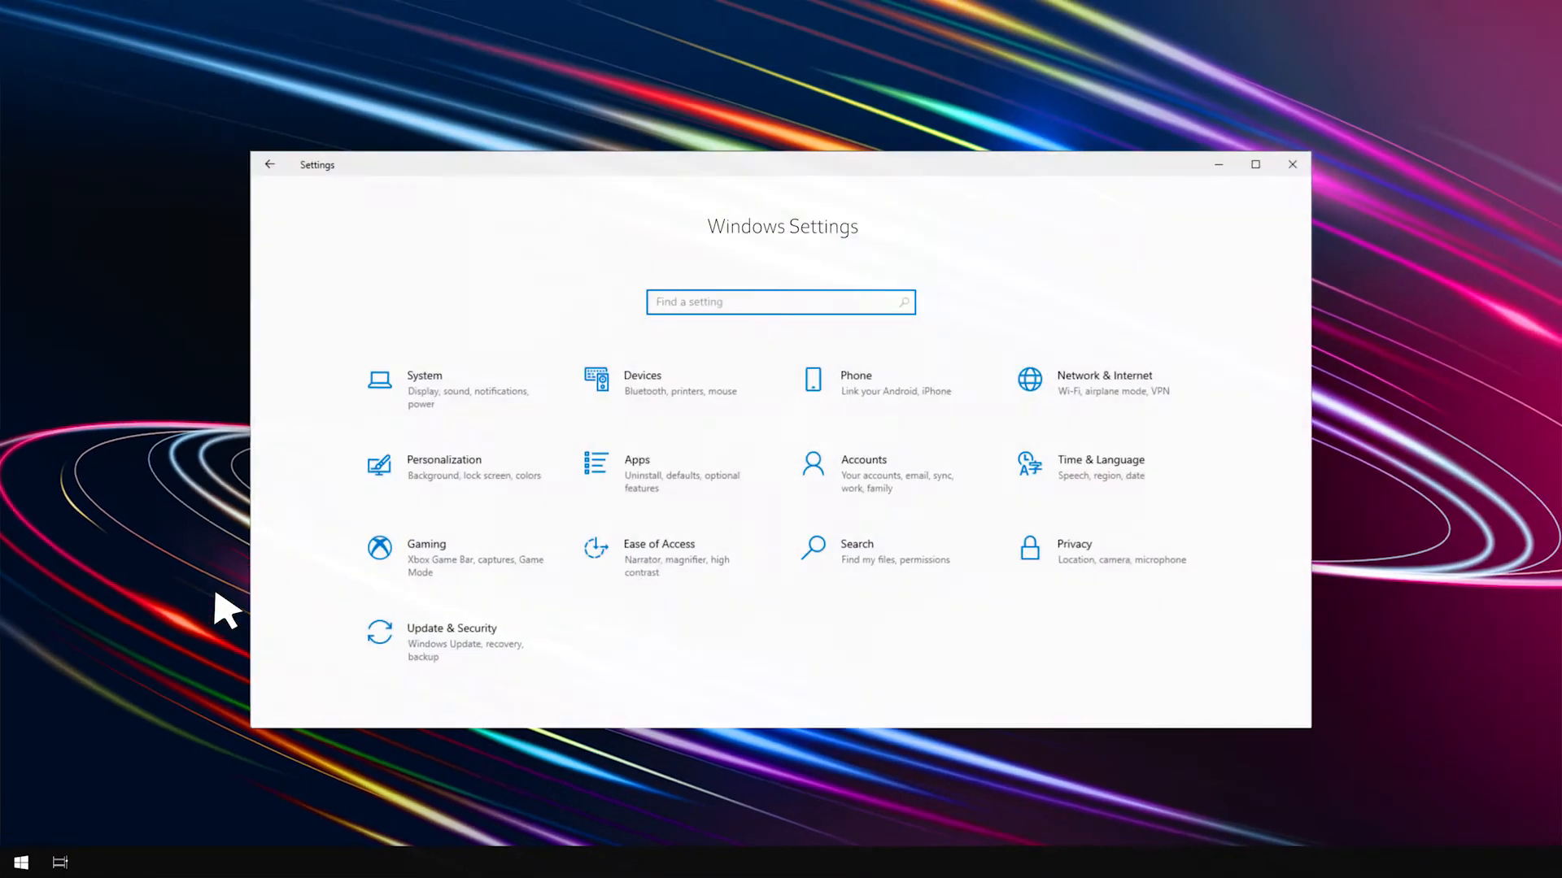
- Set the on-battery sleep timer in Power & sleep to Never, then return Home
left_click(425, 383)
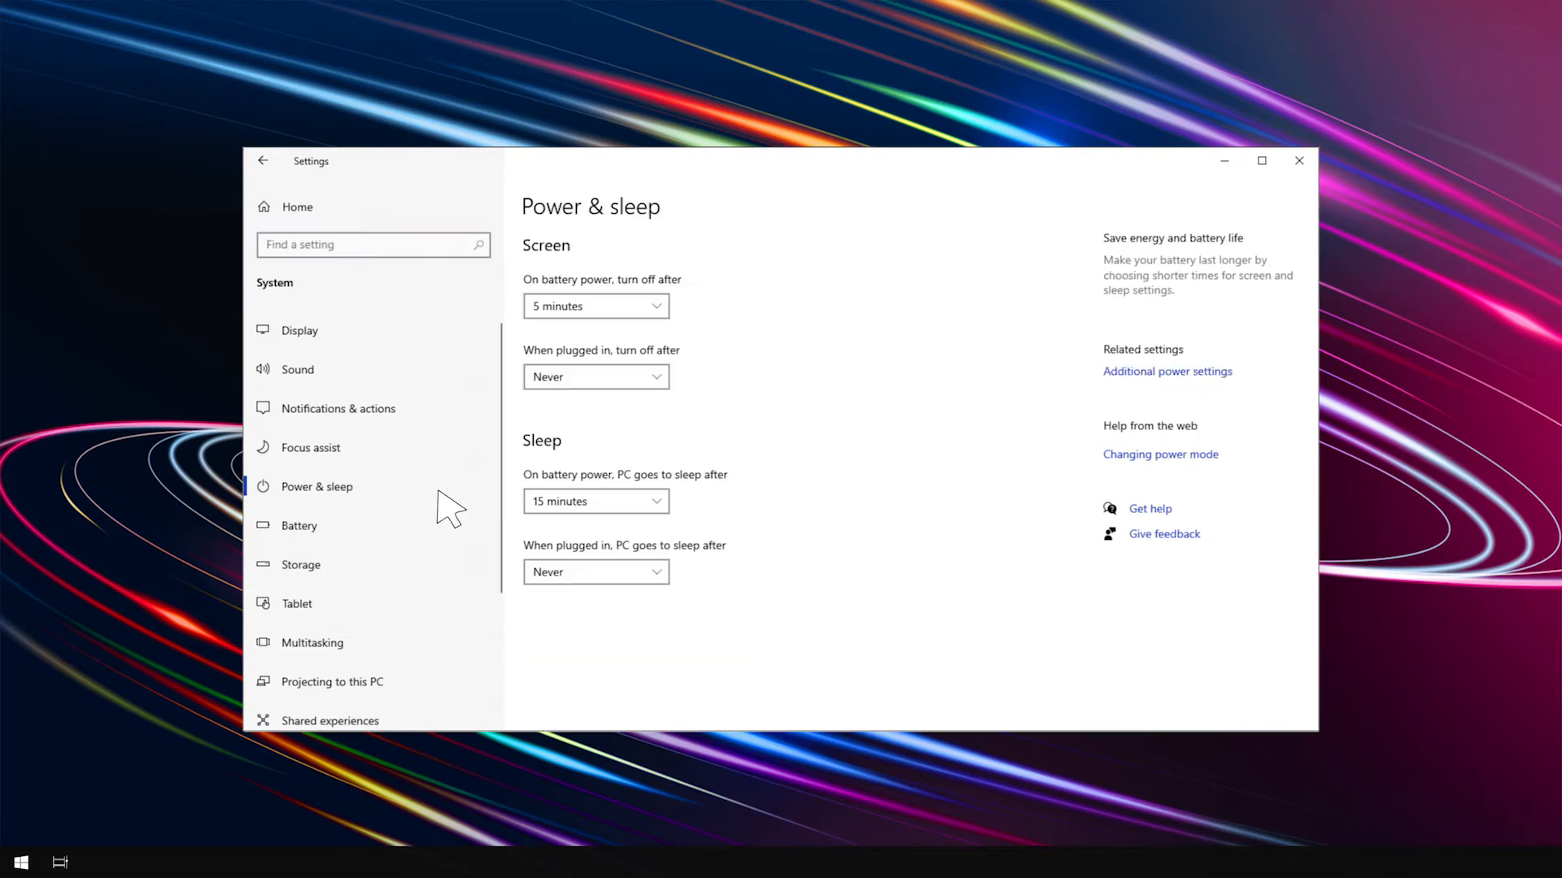
mouse_move(673, 519)
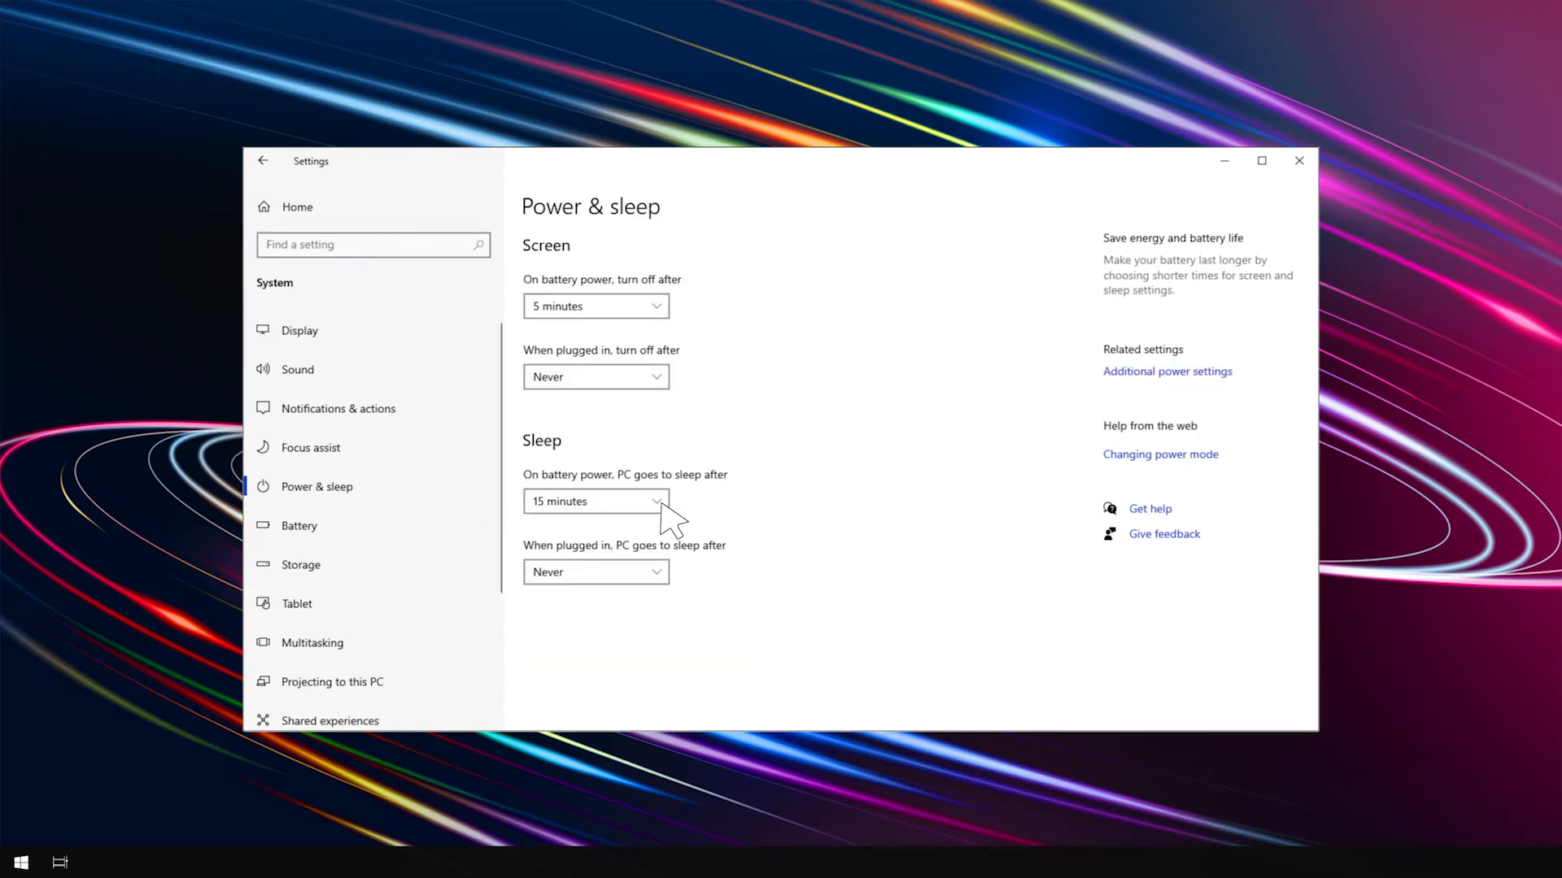
left_click(595, 501)
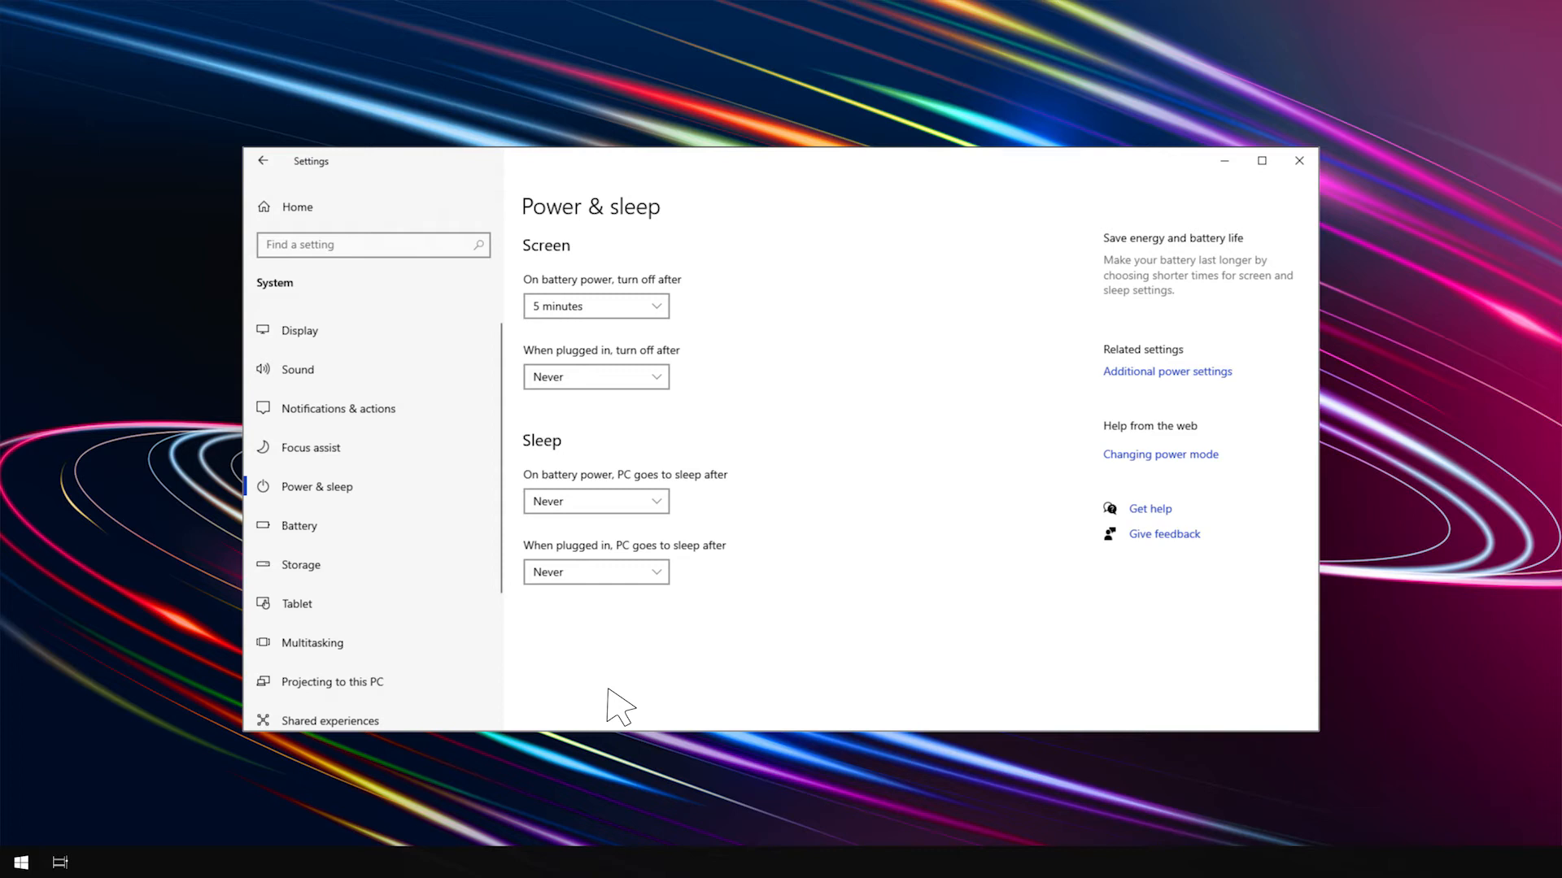
left_click(261, 160)
type("Create a recovery drive")
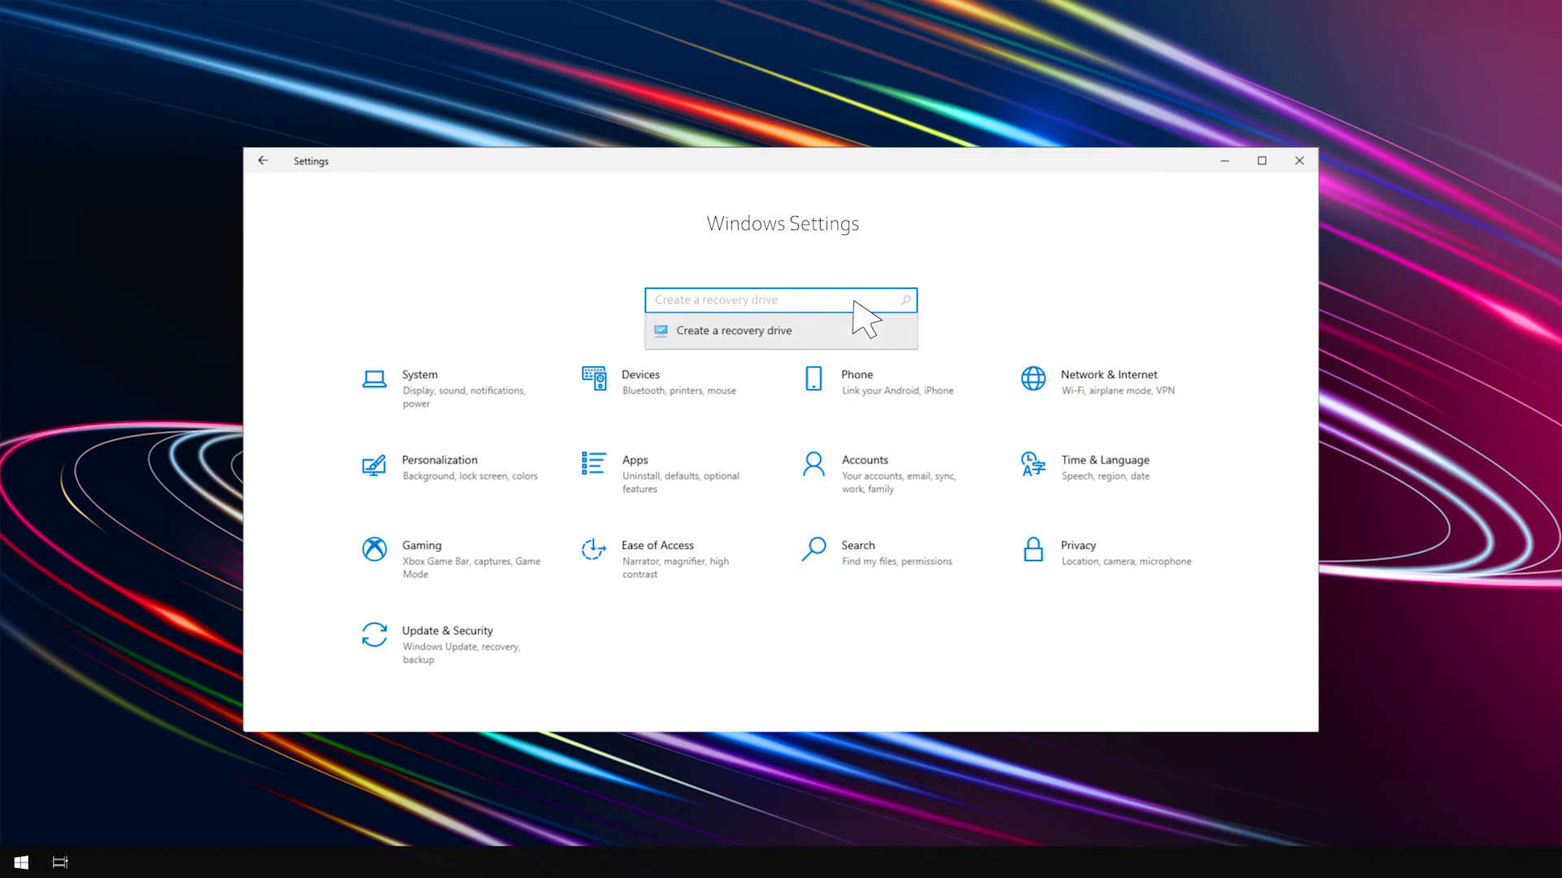
- Create a recovery drive on the E: USB drive with system files backed up
left_click(730, 329)
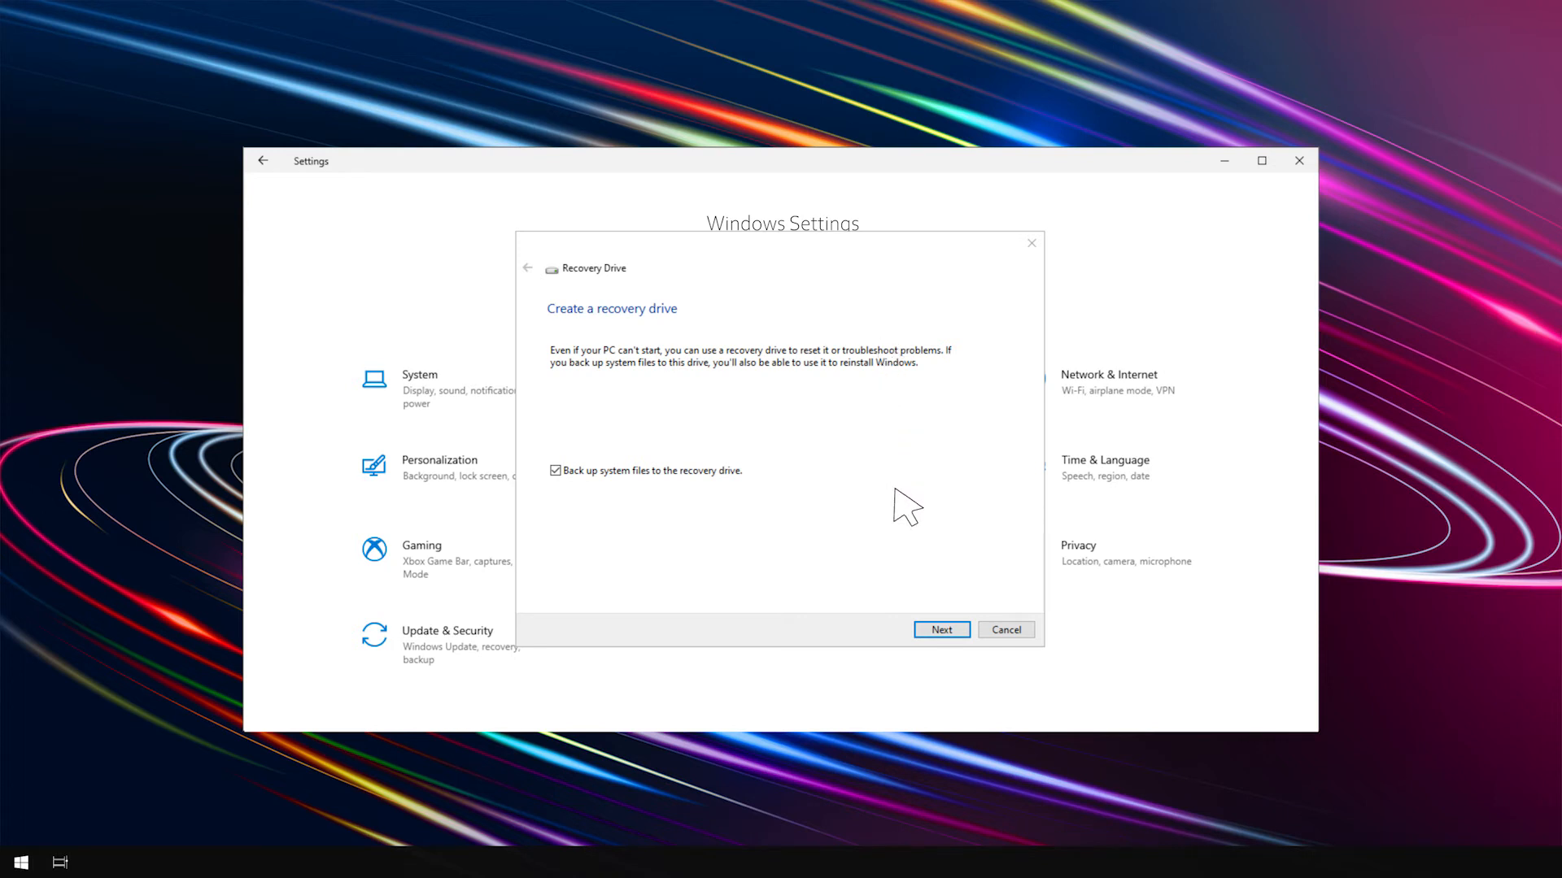
left_click(941, 629)
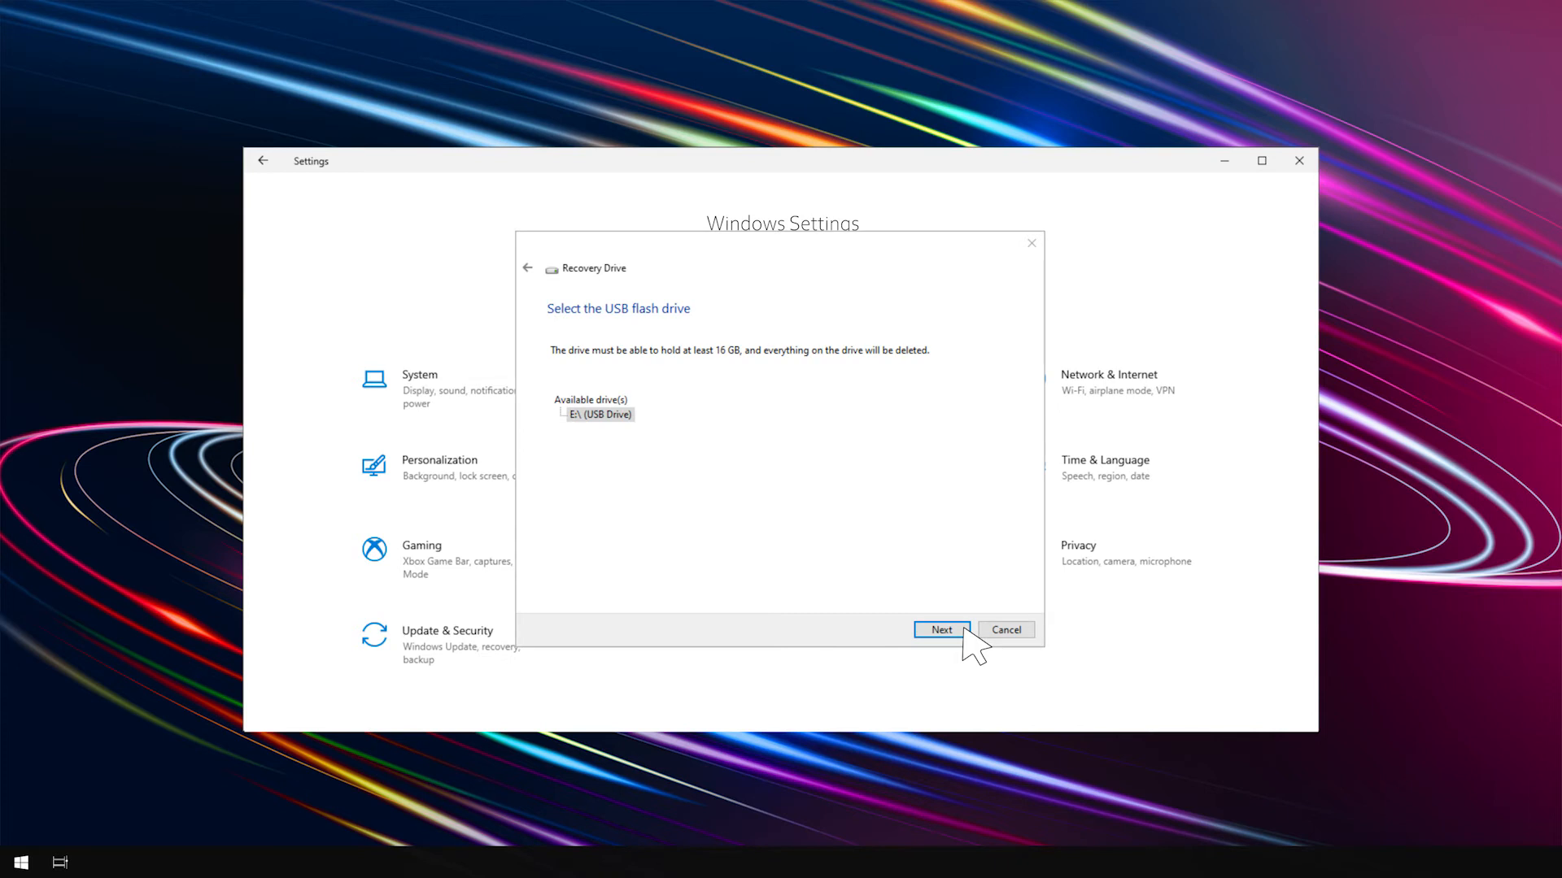
left_click(940, 629)
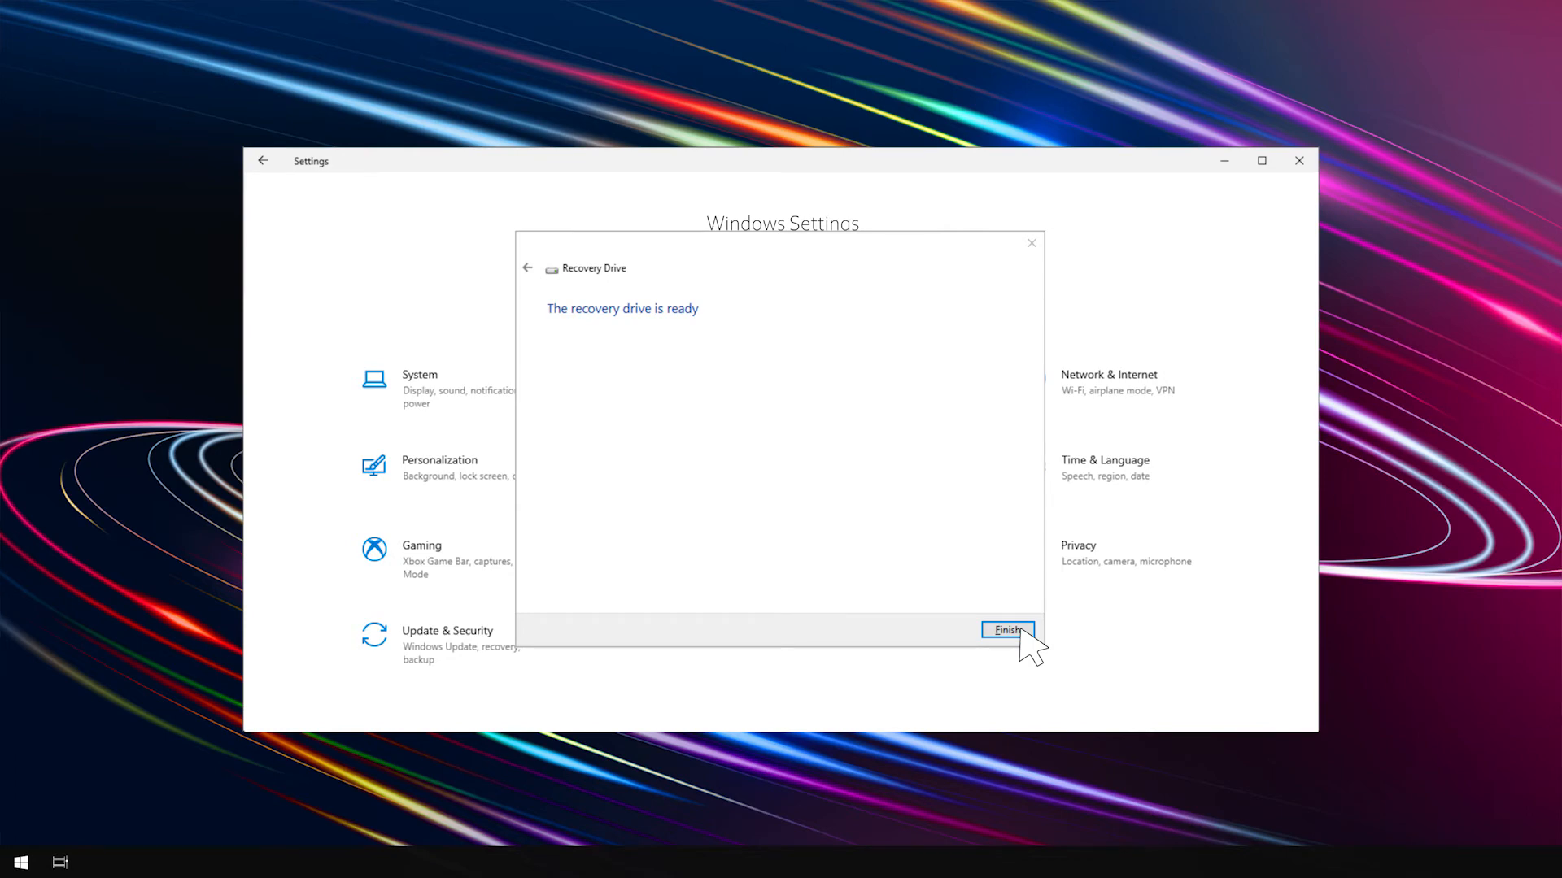
left_click(1006, 630)
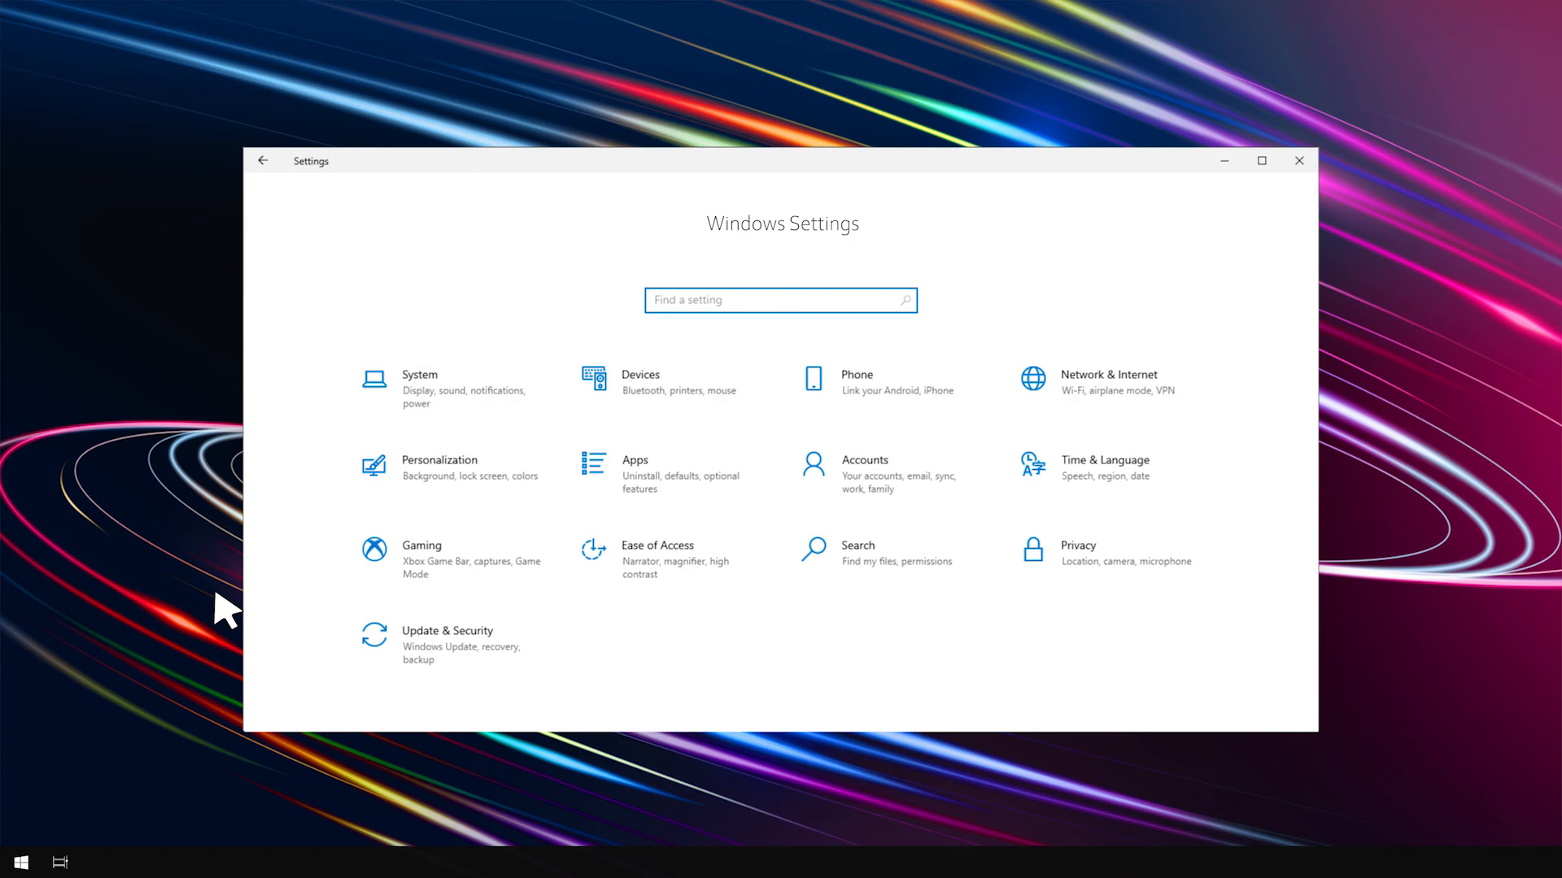
- Run Check for updates under Update & Security until Windows reports up to date
left_click(447, 642)
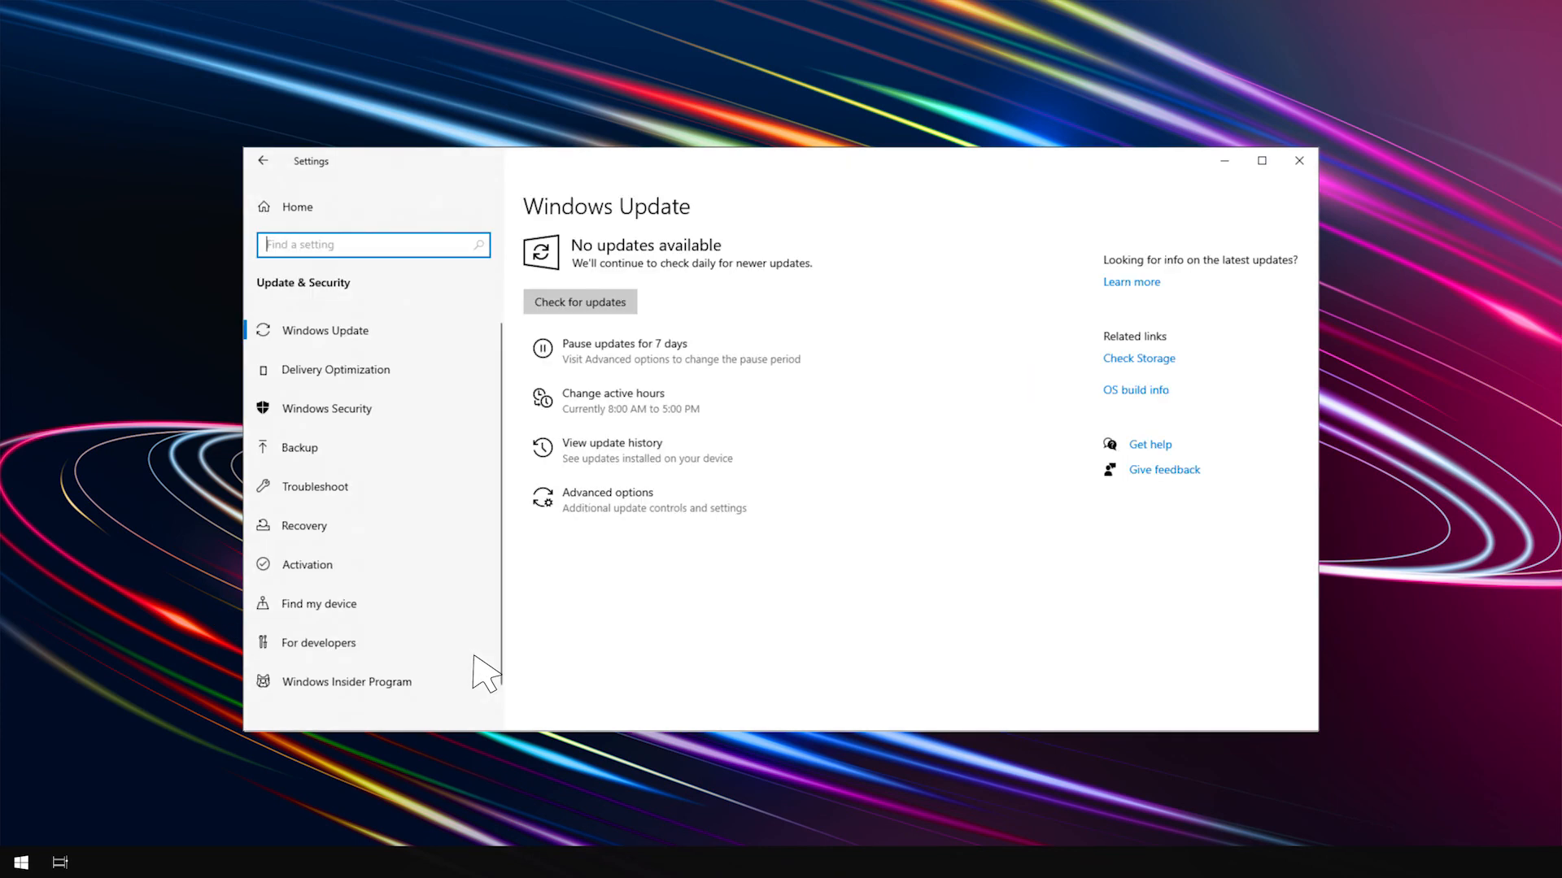
left_click(578, 302)
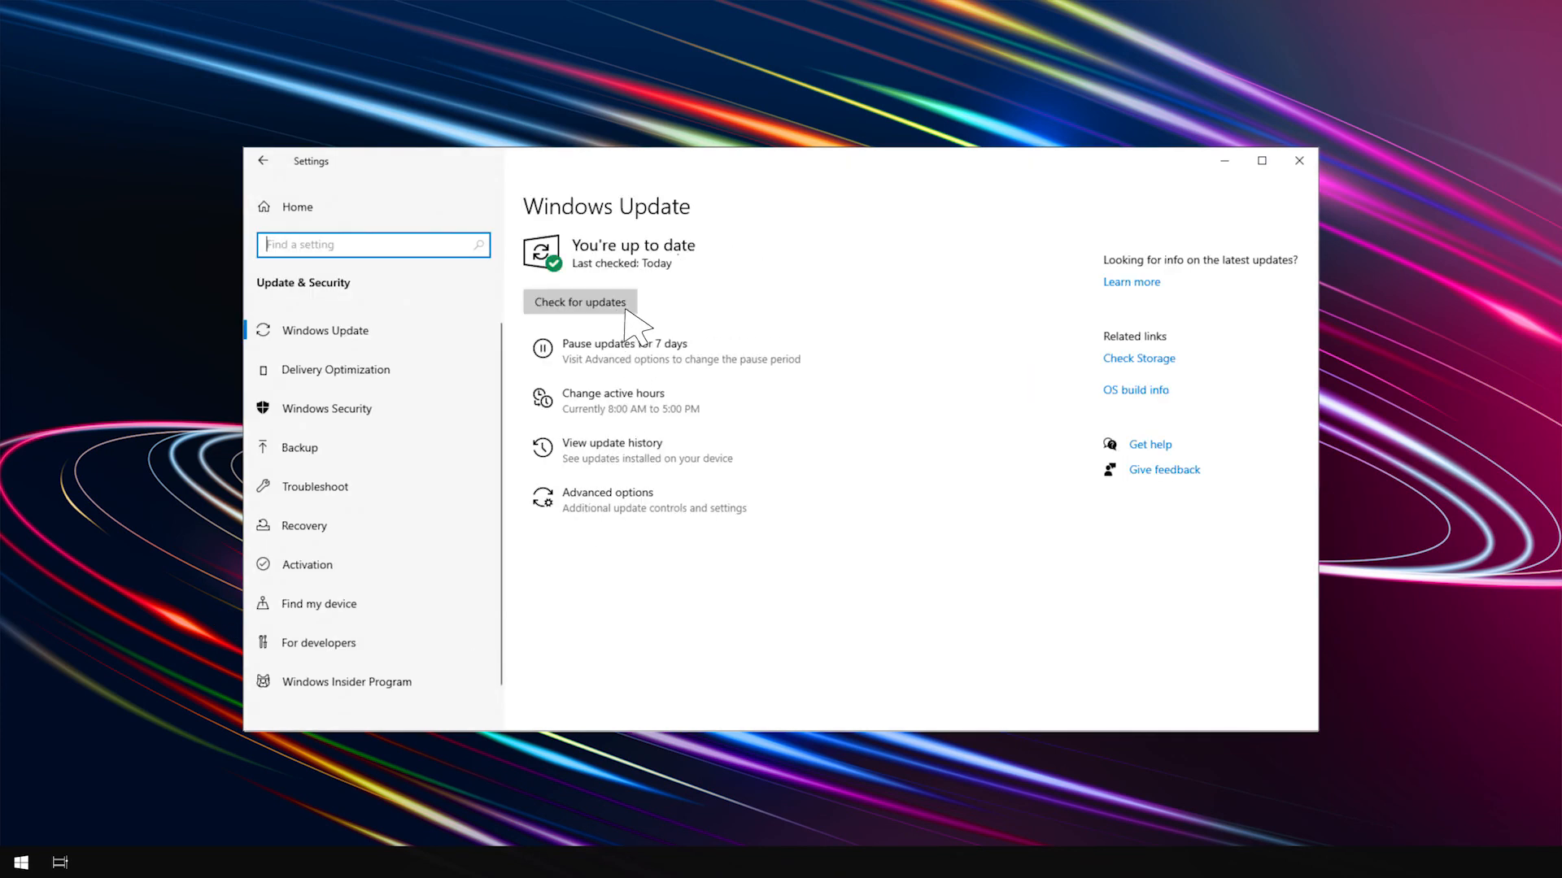